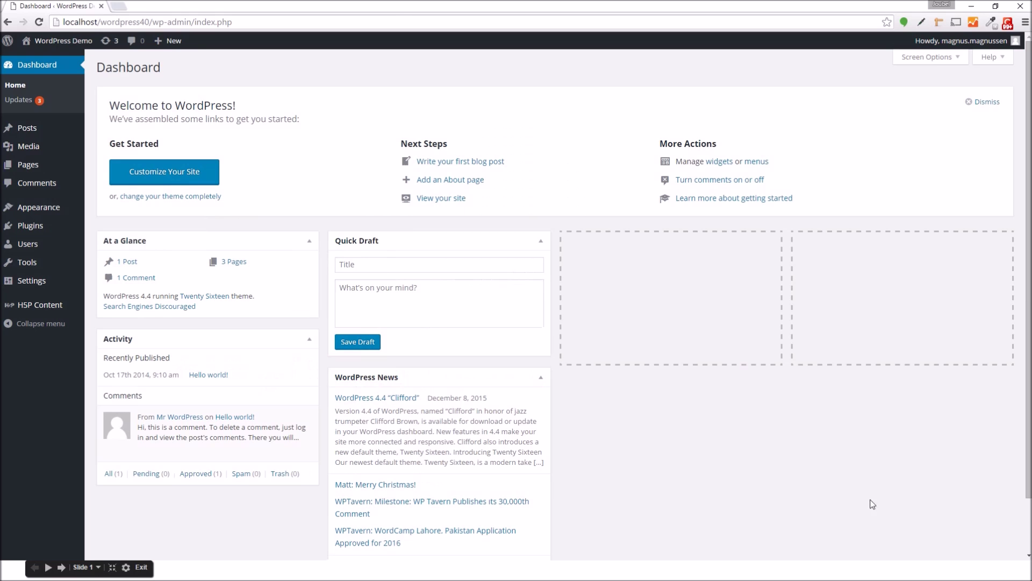
{"action": "mouse_move", "coordinate": [632, 400]}
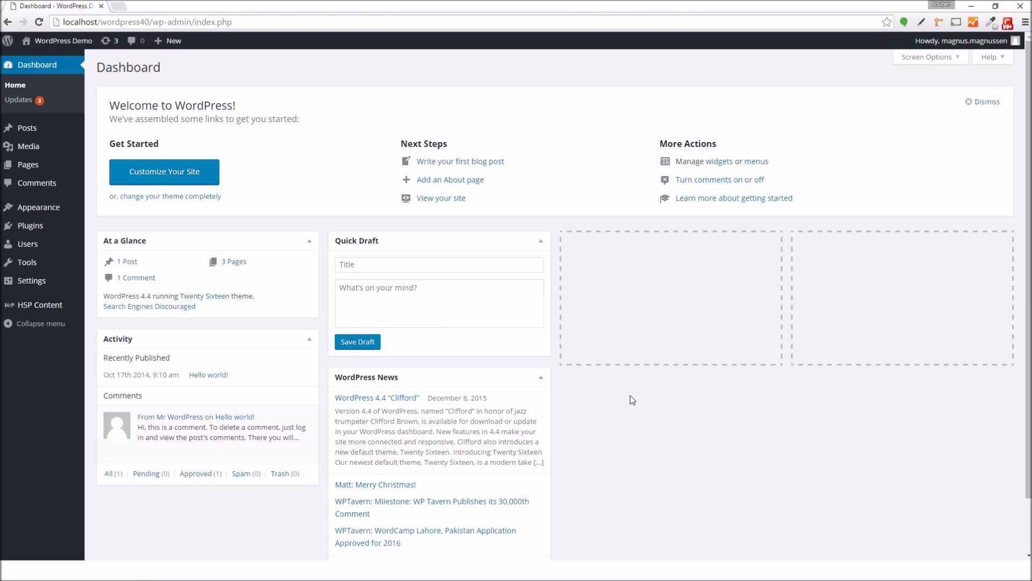
{"action": "mouse_move", "coordinate": [40, 305]}
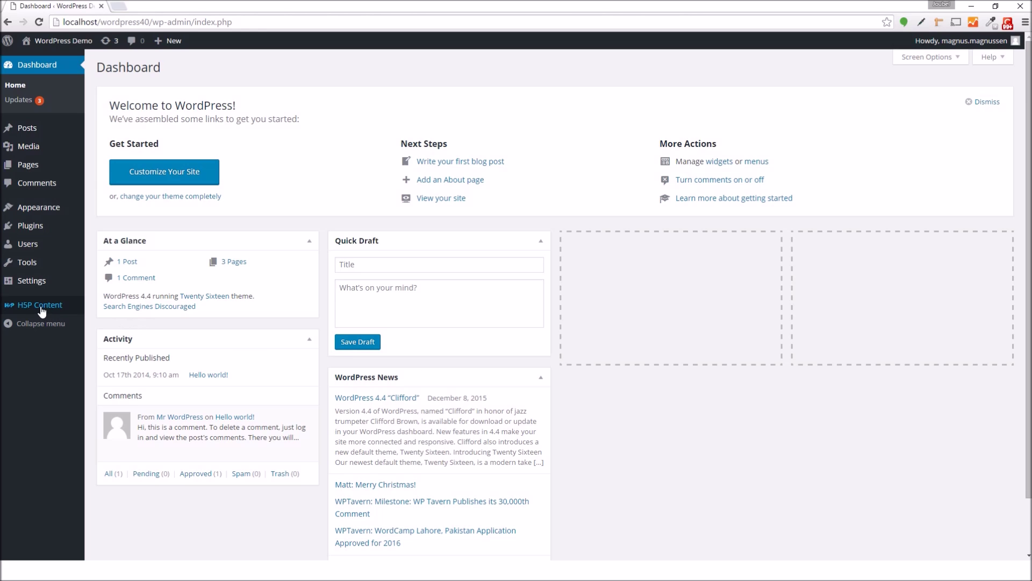
Show the All H5P Content list with the IV, MG and CP examples
{"action": "left_click", "coordinate": [39, 305]}
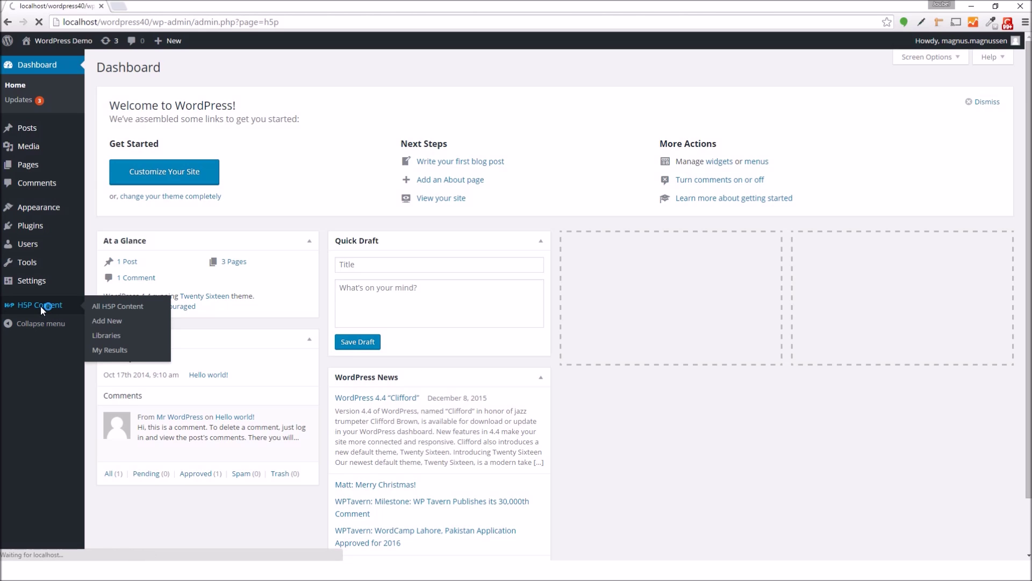
{"action": "left_click", "coordinate": [117, 307]}
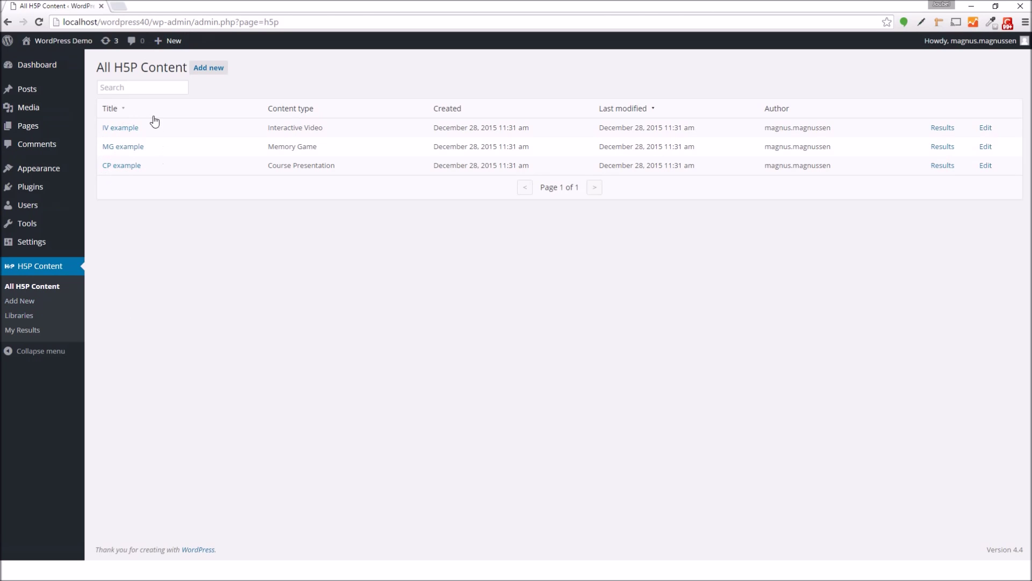
{"action": "mouse_move", "coordinate": [130, 191]}
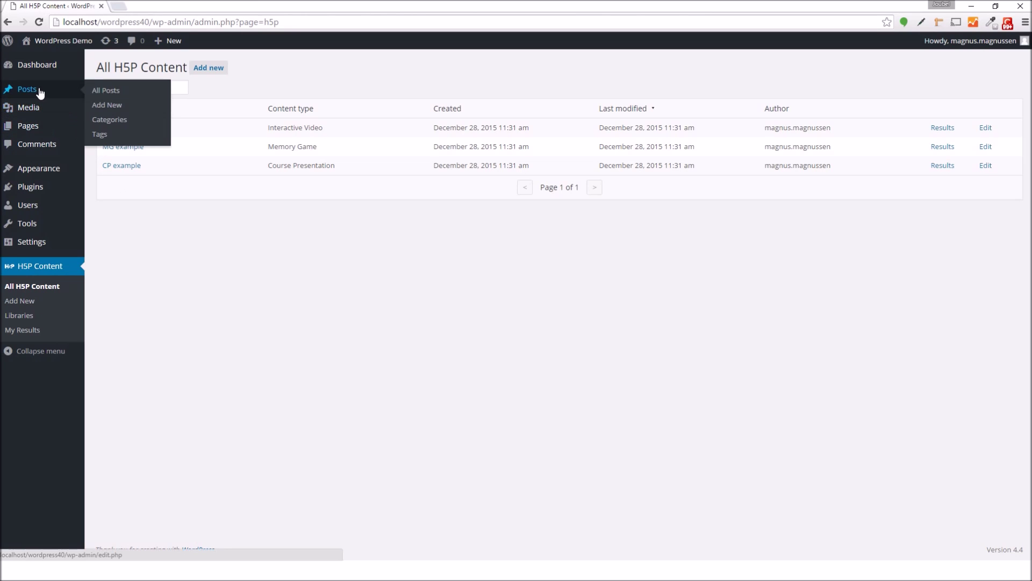
{"action": "mouse_move", "coordinate": [28, 108]}
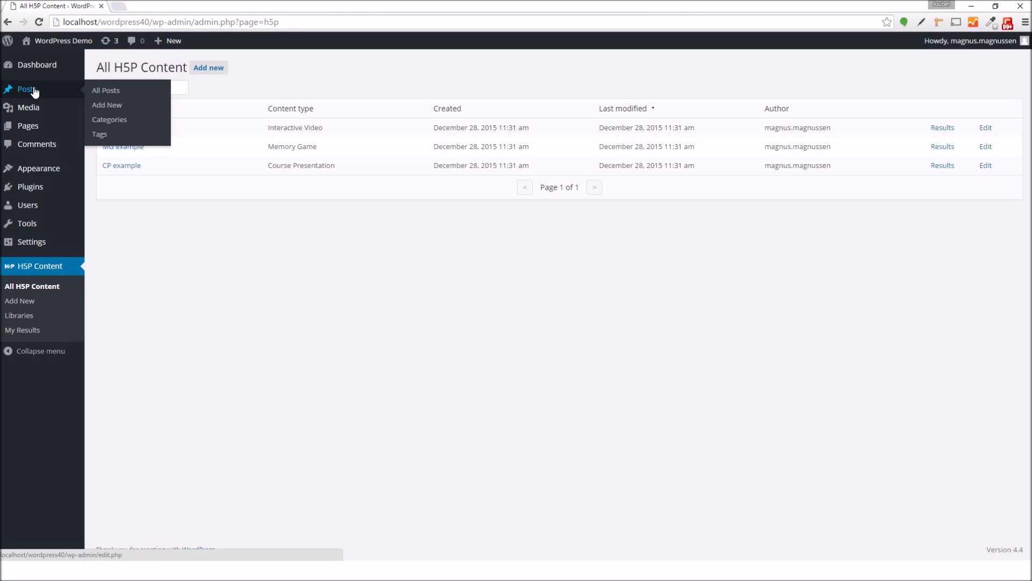
Bring up the Hello world! post from the Posts list in the editor
{"action": "left_click", "coordinate": [105, 91]}
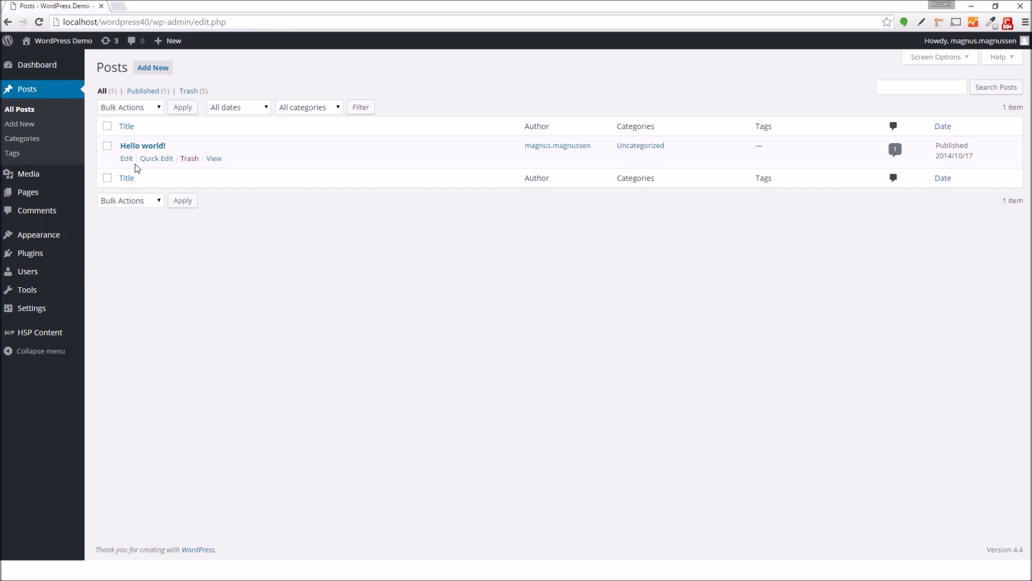
{"action": "left_click", "coordinate": [126, 159]}
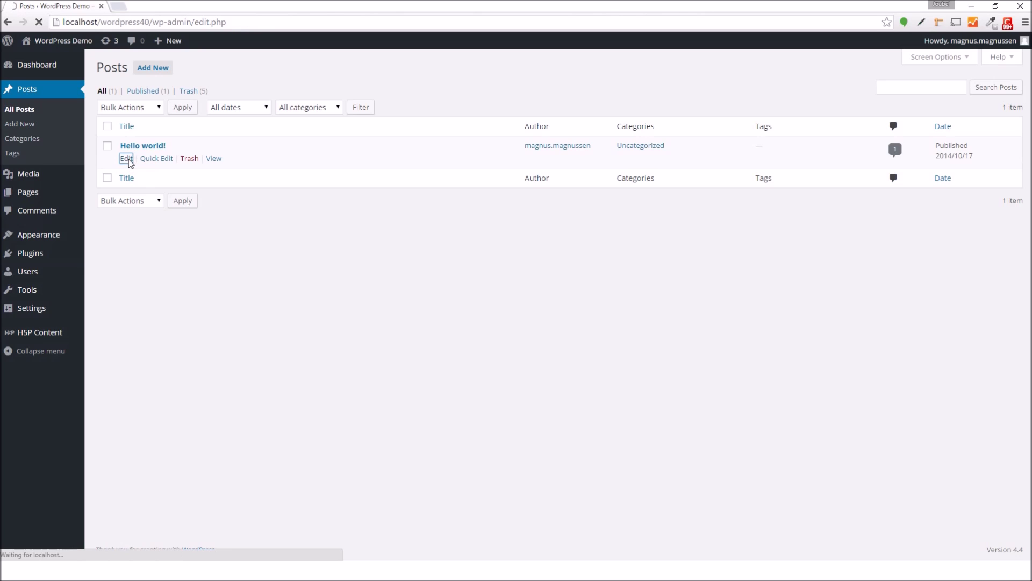
{"action": "left_click", "coordinate": [125, 158]}
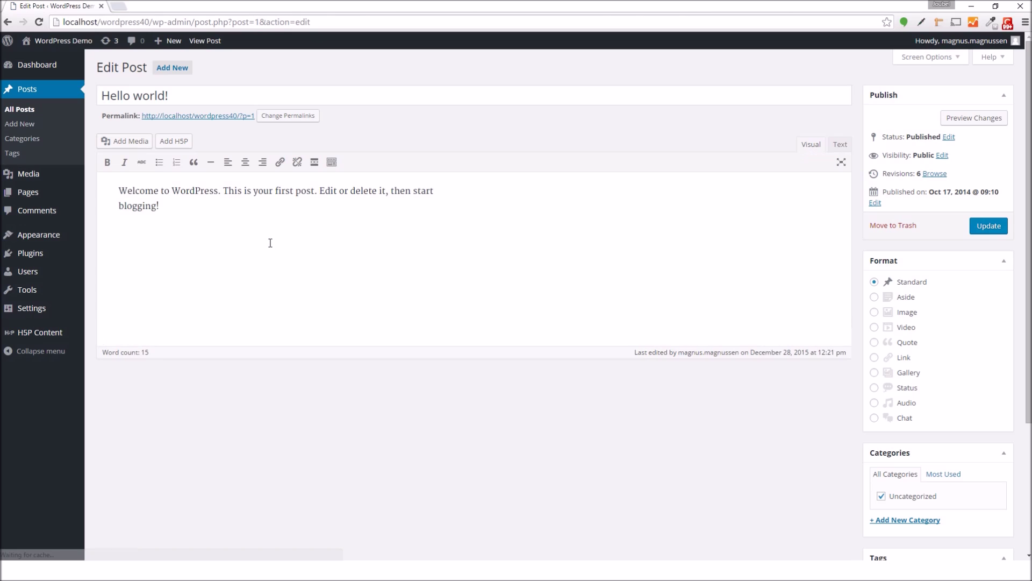
{"action": "mouse_move", "coordinate": [268, 226]}
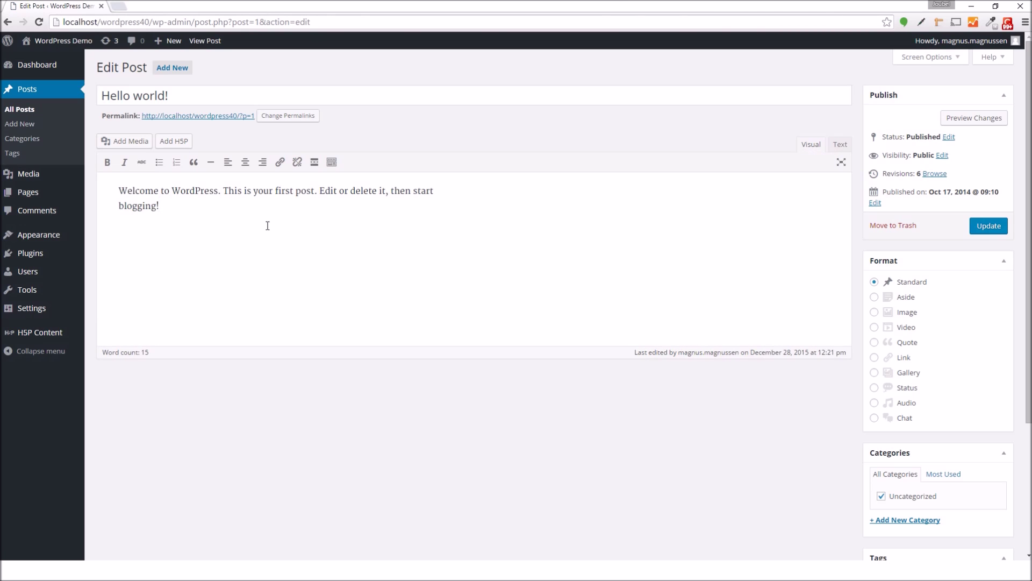
{"action": "mouse_move", "coordinate": [192, 210]}
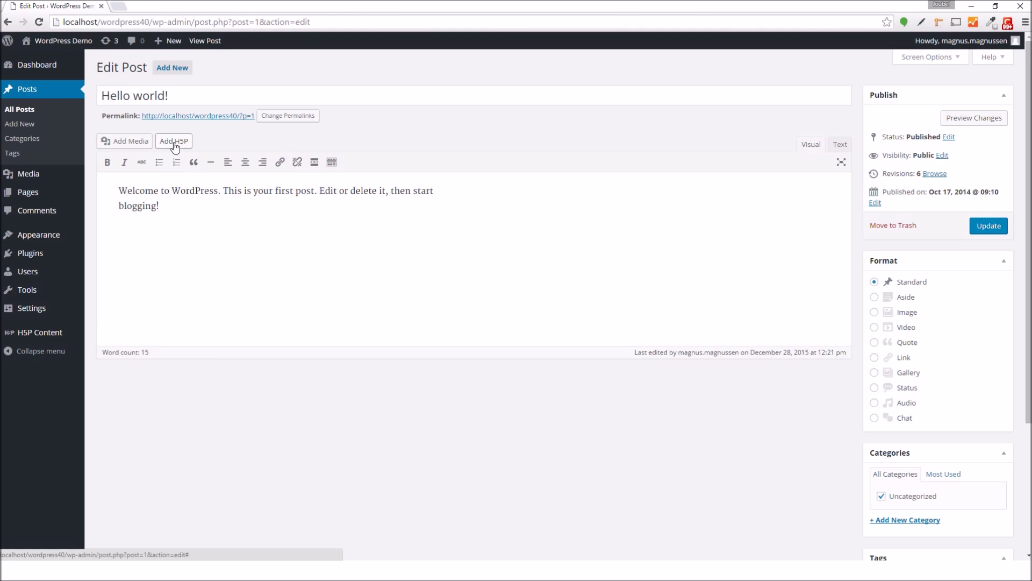
Bring up the Insert H5P Content dialog listing the IV, MG and CP examples
{"action": "left_click", "coordinate": [173, 141]}
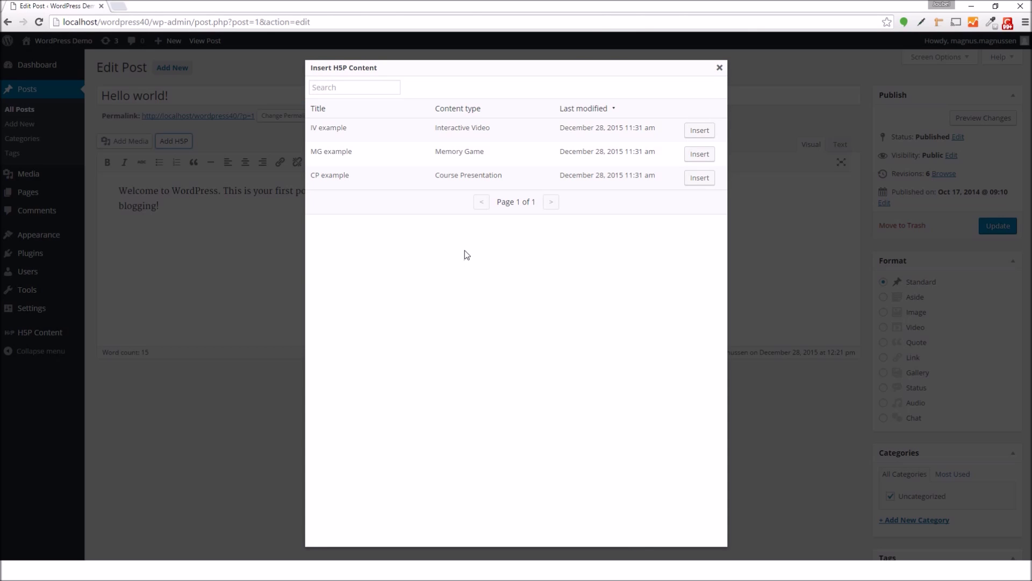
{"action": "mouse_move", "coordinate": [333, 174]}
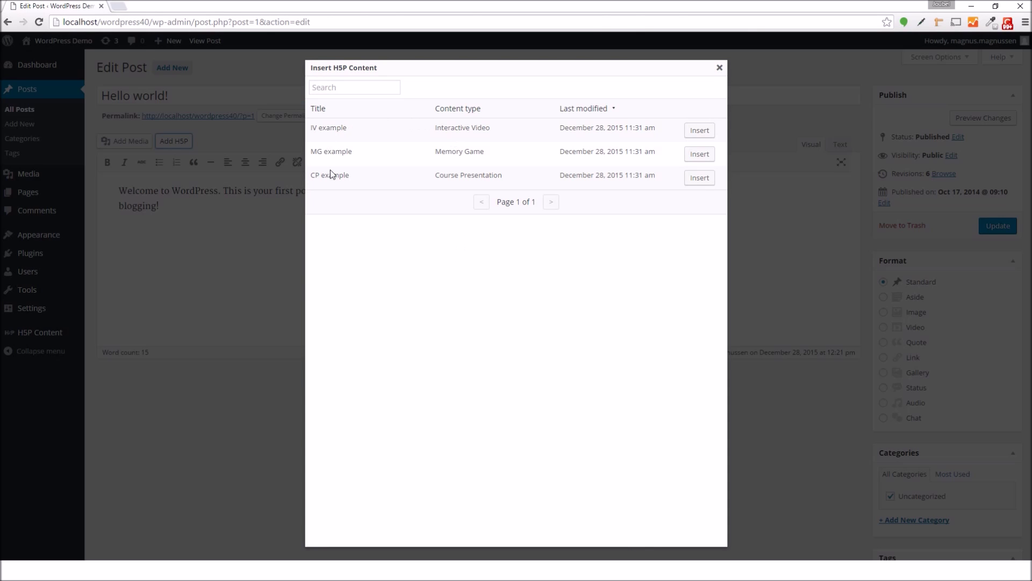
{"action": "mouse_move", "coordinate": [687, 232]}
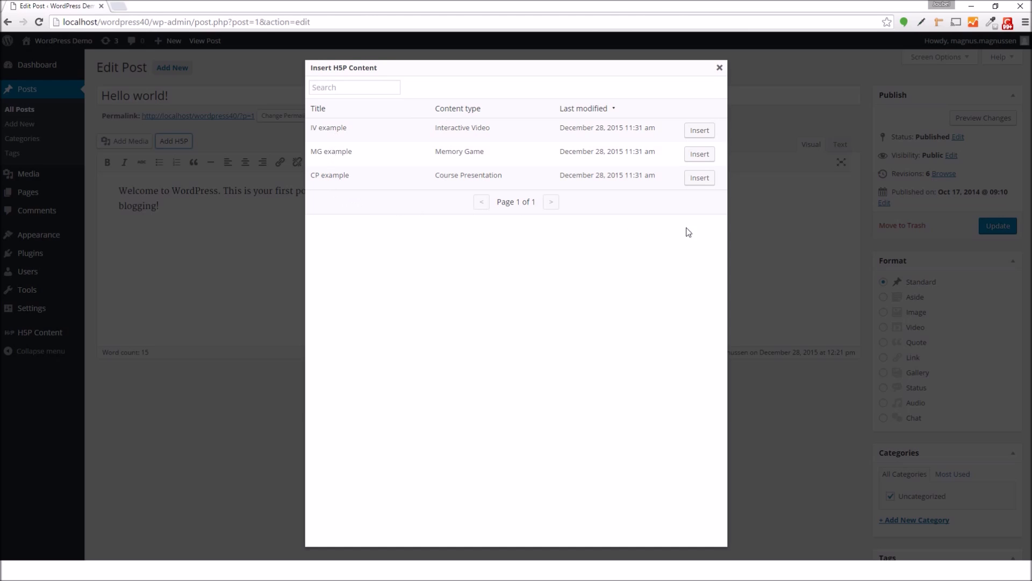
{"action": "mouse_move", "coordinate": [699, 177]}
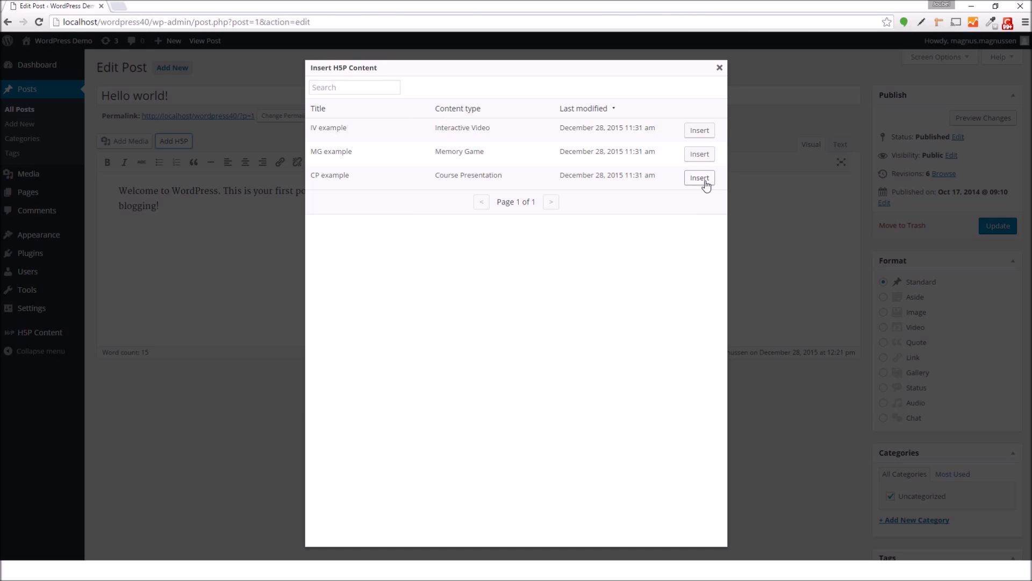
Insert the CP example as an [h5p id="1"] shortcode into the post body
{"action": "left_click", "coordinate": [699, 177]}
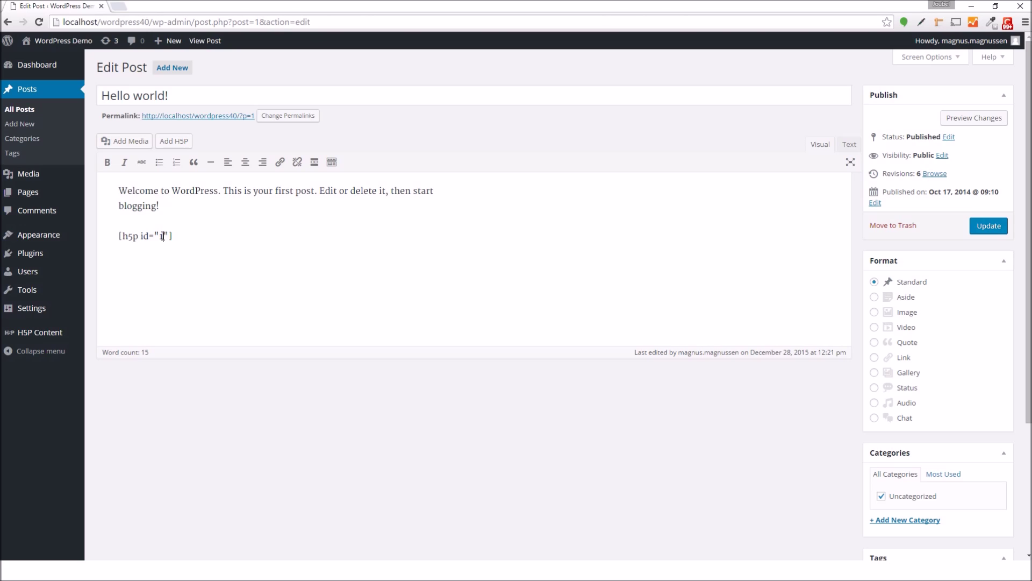
{"action": "type", "text": "1"}
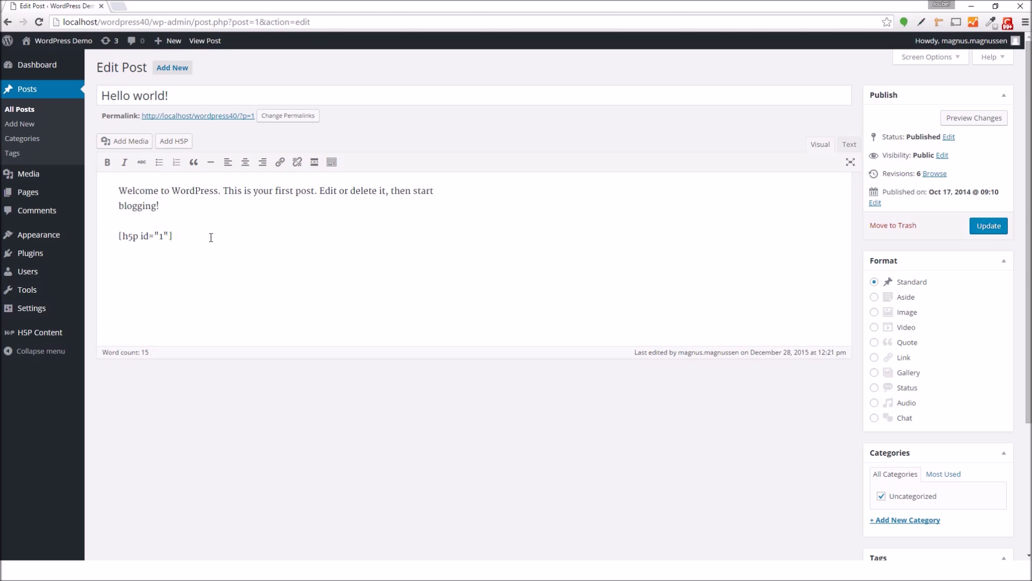
{"action": "double_click", "coordinate": [145, 236]}
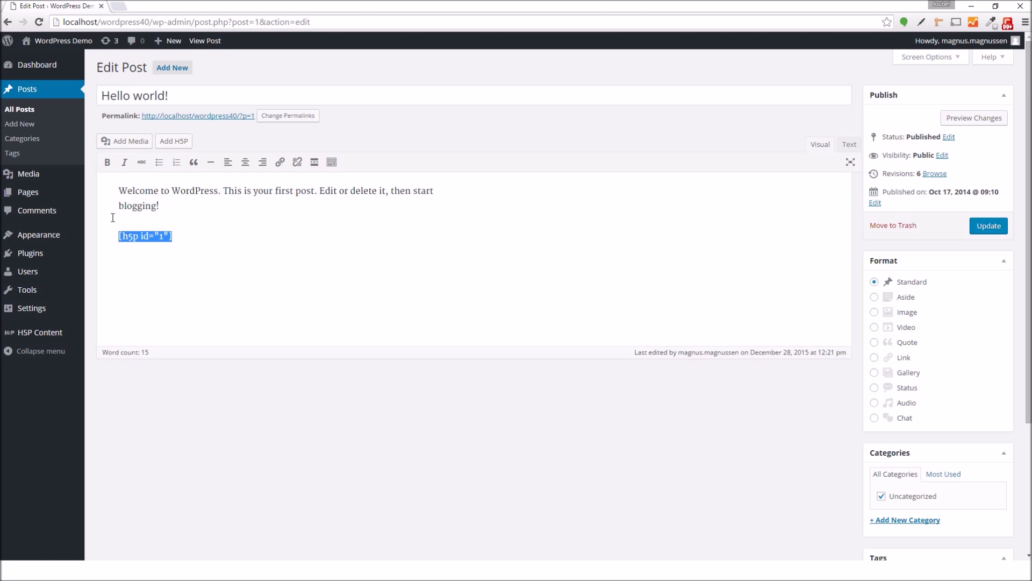
{"action": "mouse_move", "coordinate": [105, 217]}
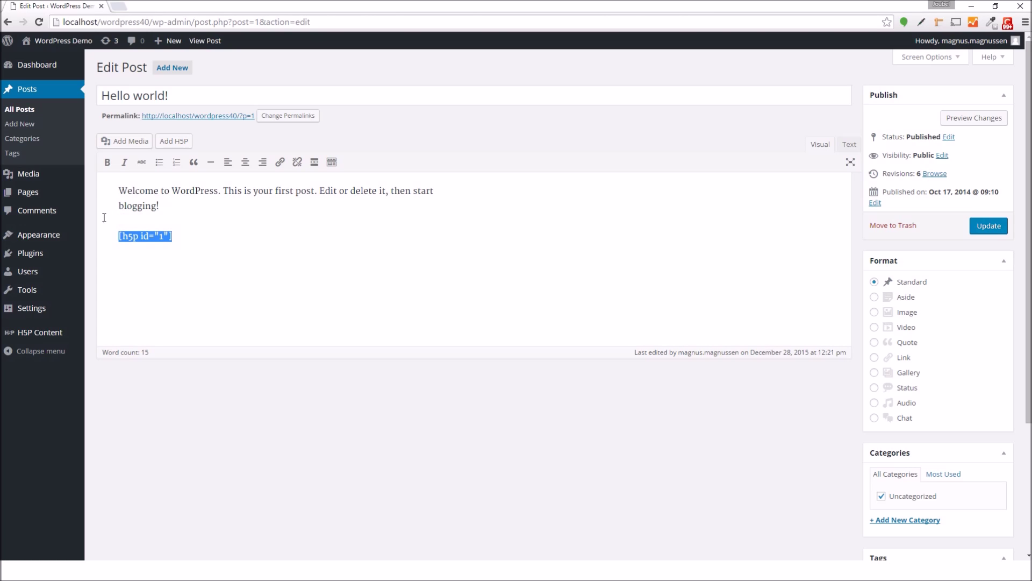
{"action": "left_click", "coordinate": [371, 222]}
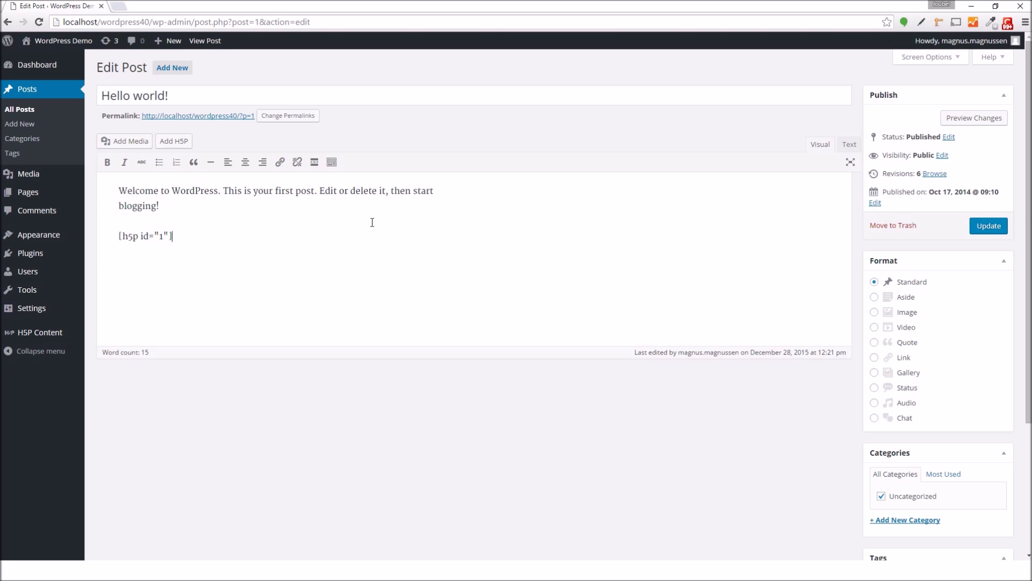
Update the post and view it on the live site
{"action": "left_click", "coordinate": [987, 225]}
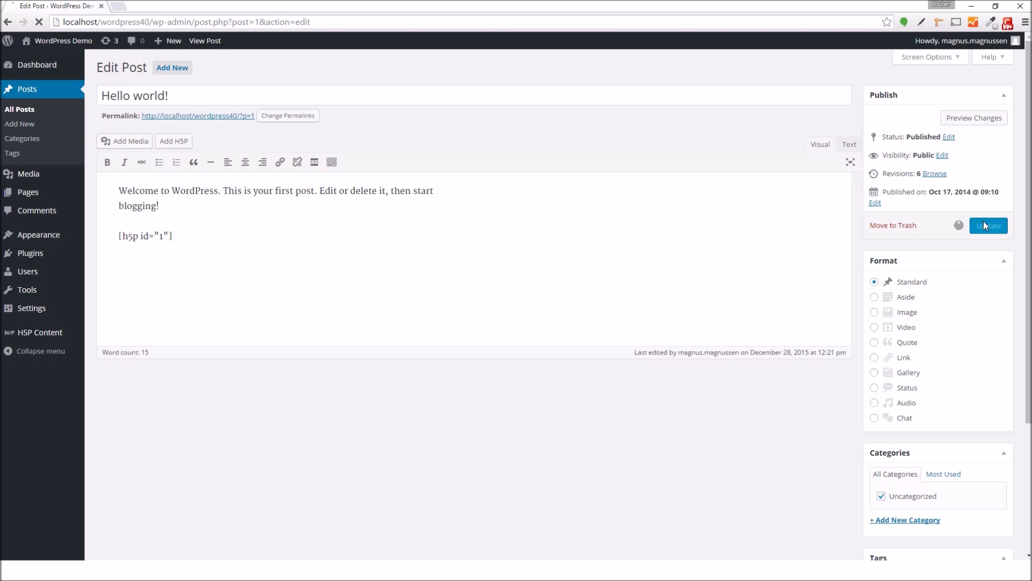
{"action": "left_click", "coordinate": [987, 225]}
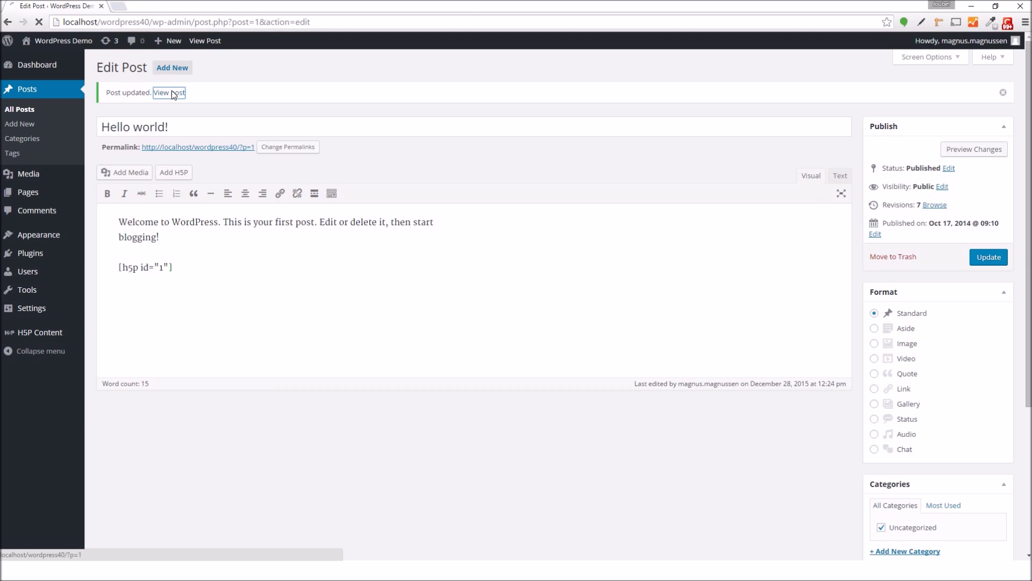
{"action": "left_click", "coordinate": [169, 93]}
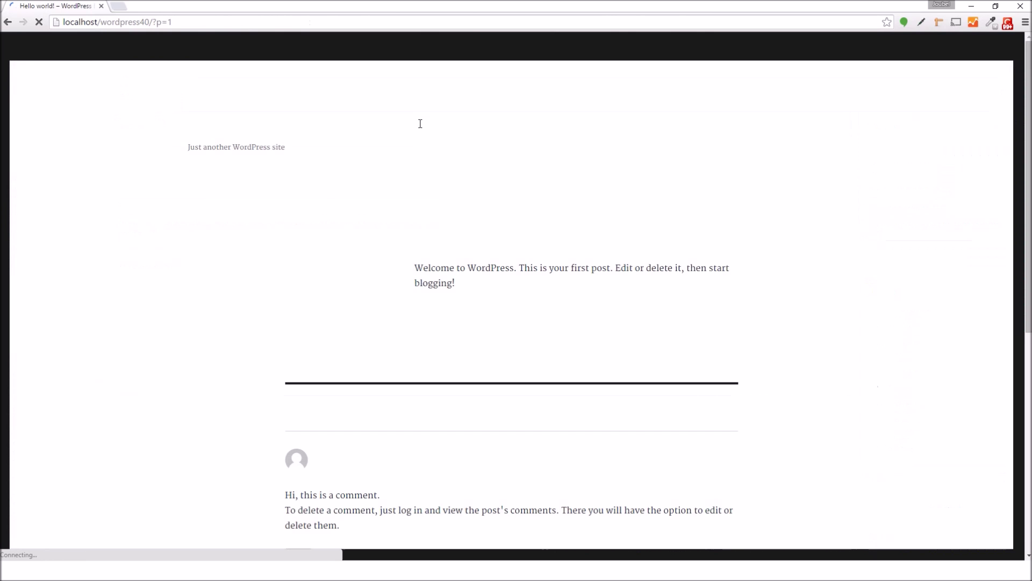